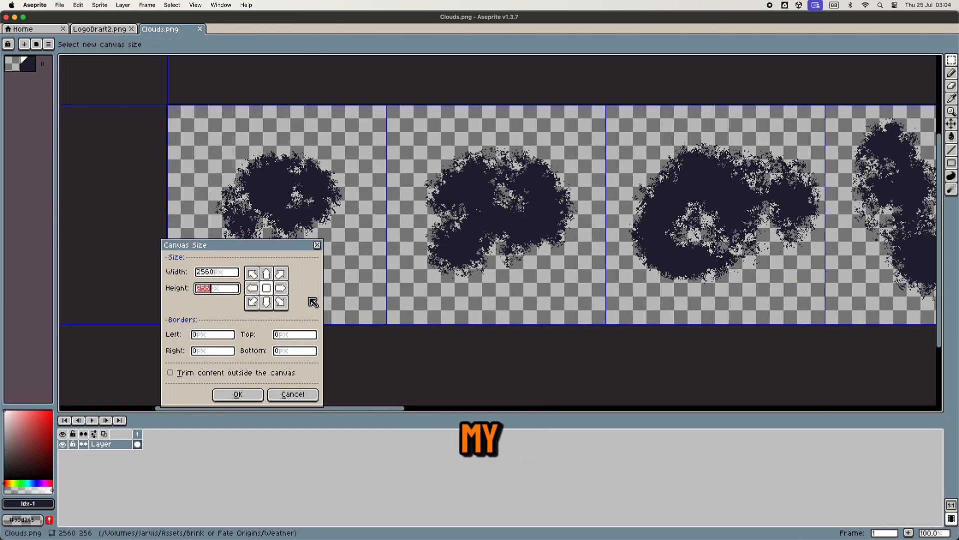
# - Confirm the new canvas size for the Clouds sprite sheet
pyautogui.click(237, 394)
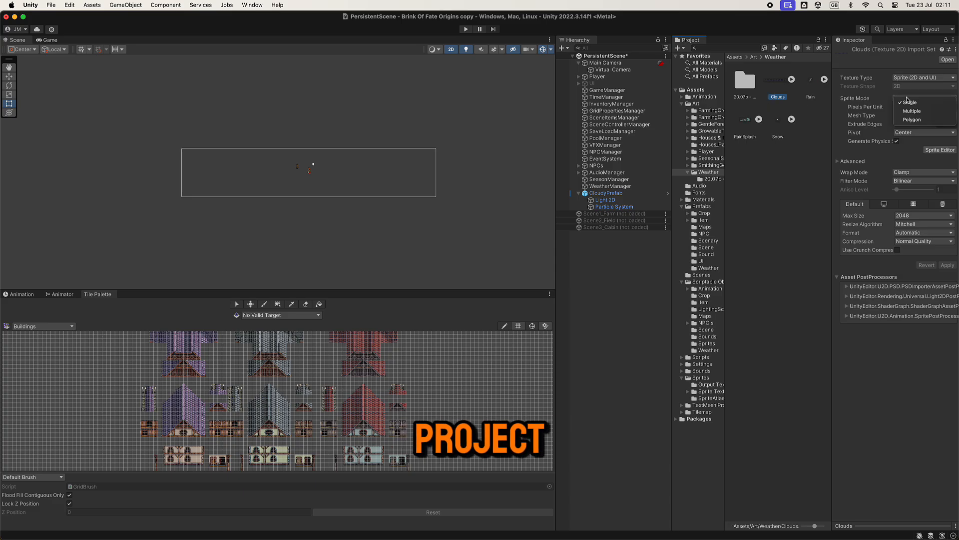
# - Make the cloud texture multi-sprite and set the cloudy particle system's sheet and start size values (10, 20)
pyautogui.click(912, 110)
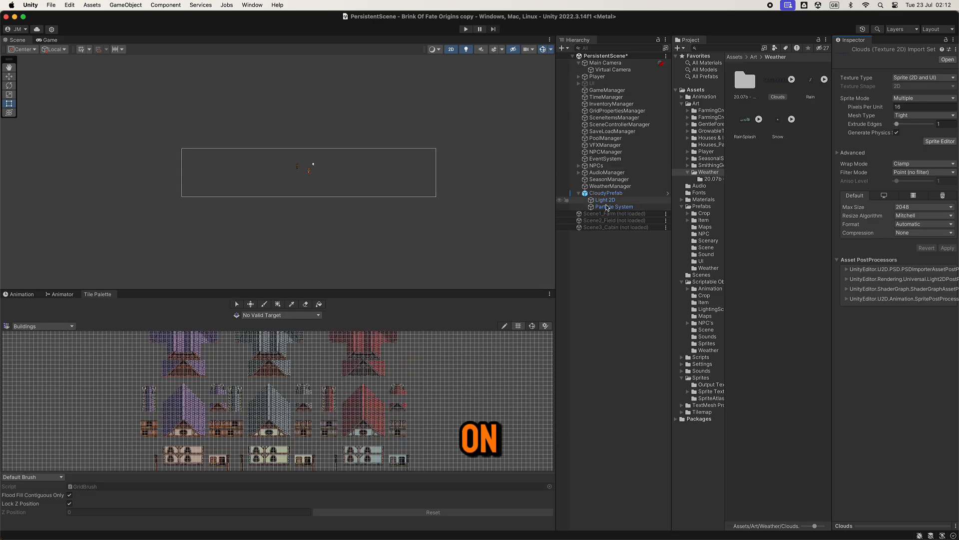
pyautogui.click(615, 206)
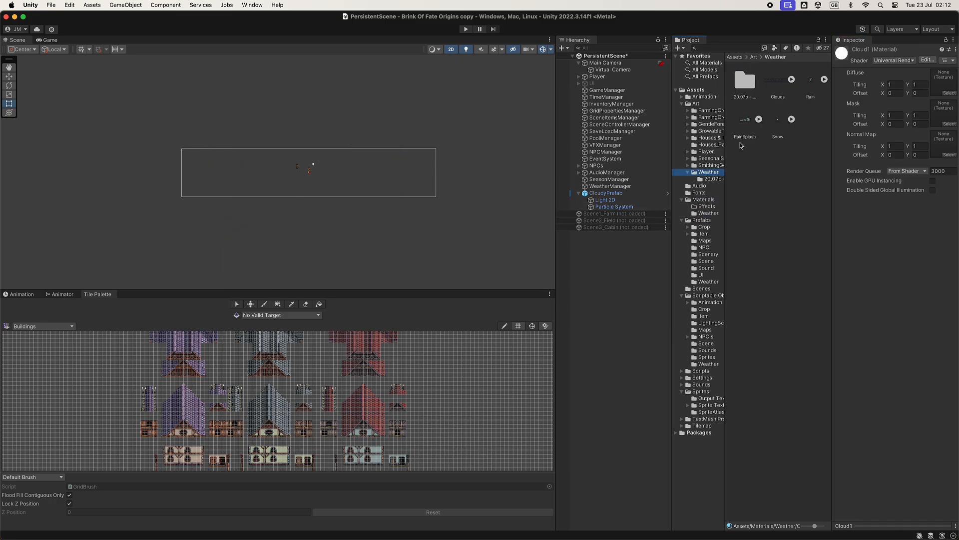
pyautogui.click(610, 206)
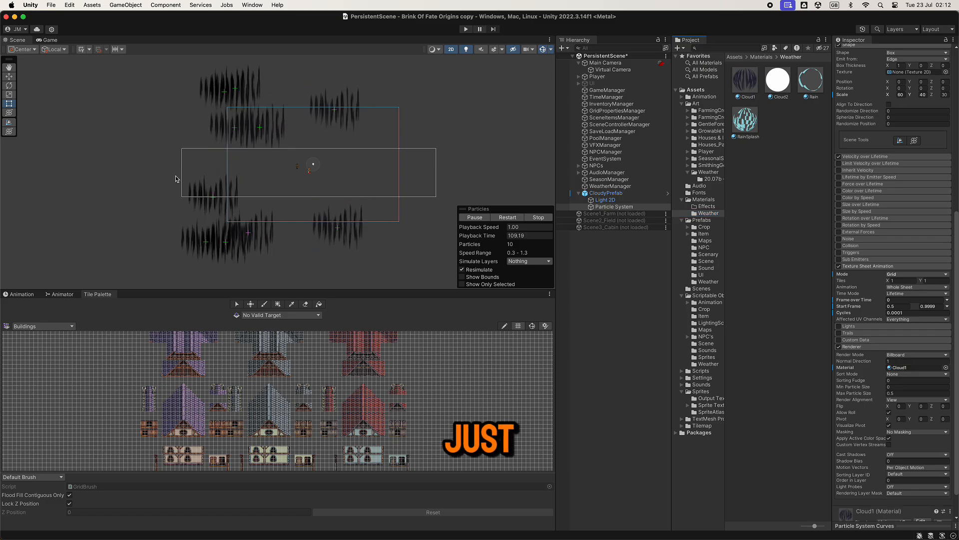
pyautogui.write('10')
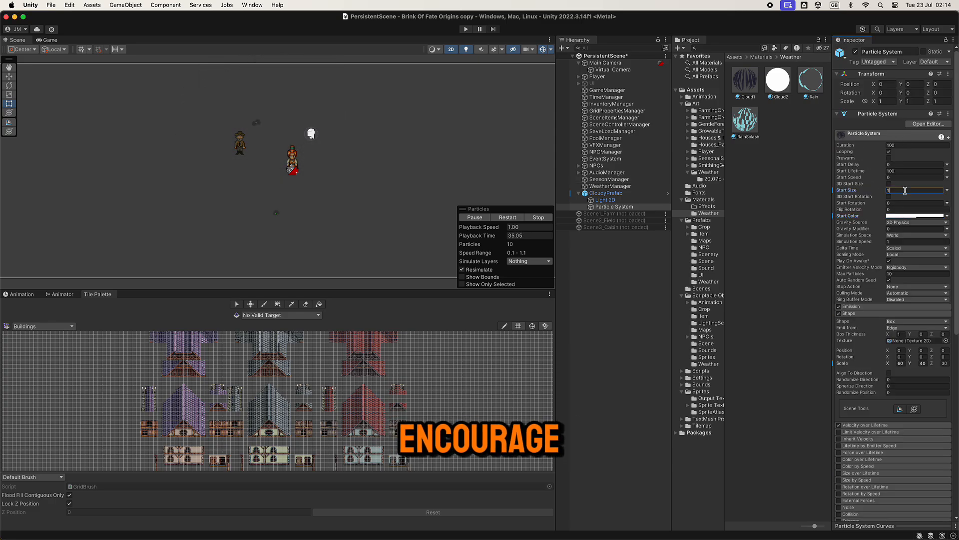
pyautogui.write('20')
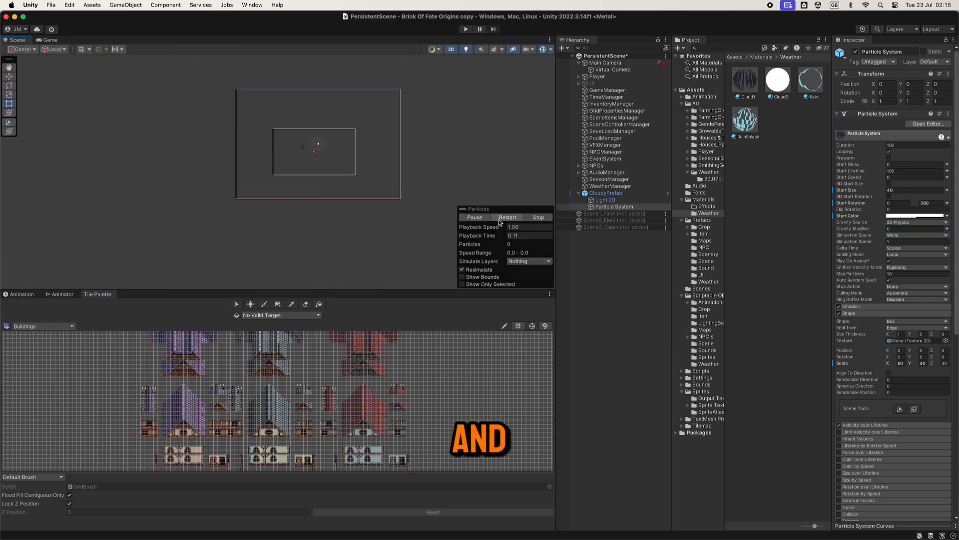
# - Check the cloudy prefab in the running game, reselect its particle system and return to the scene view
pyautogui.click(47, 40)
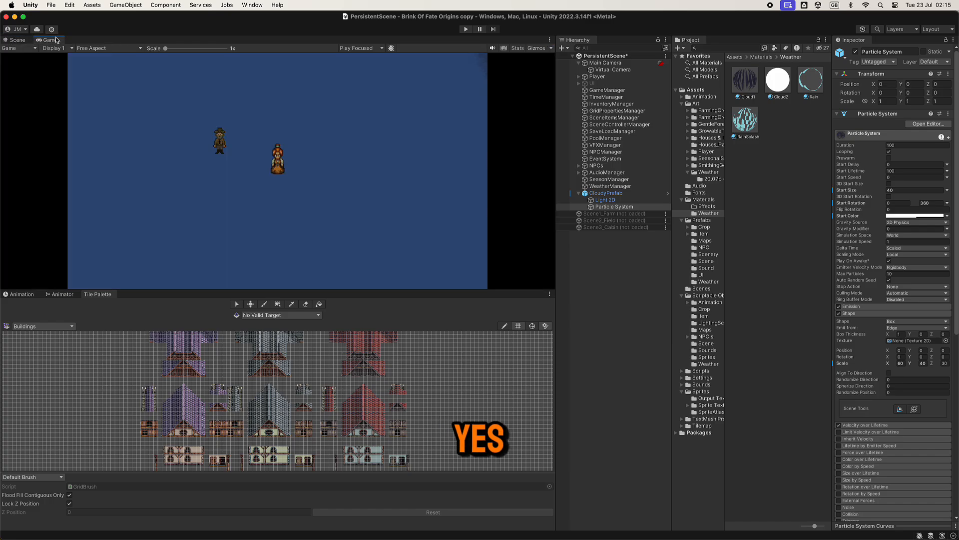
pyautogui.click(605, 200)
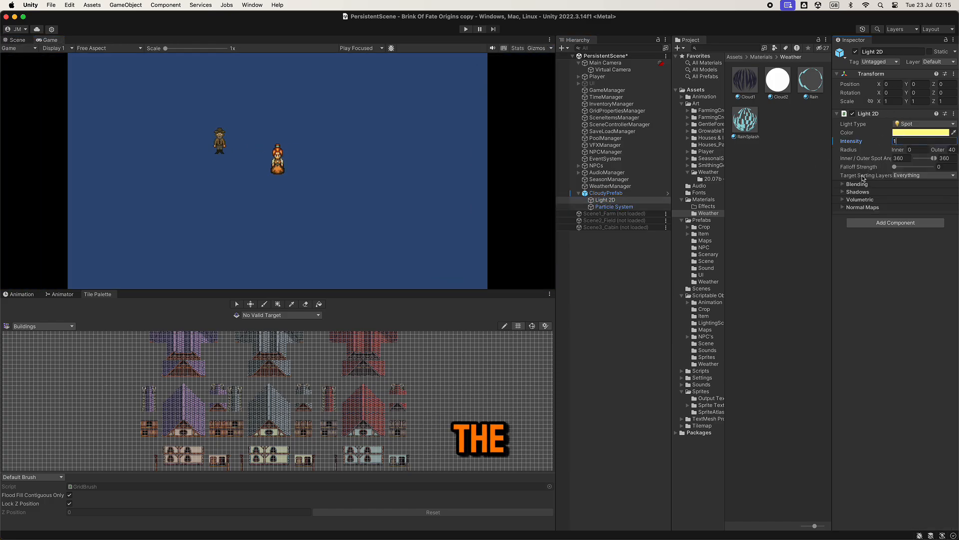
pyautogui.click(609, 206)
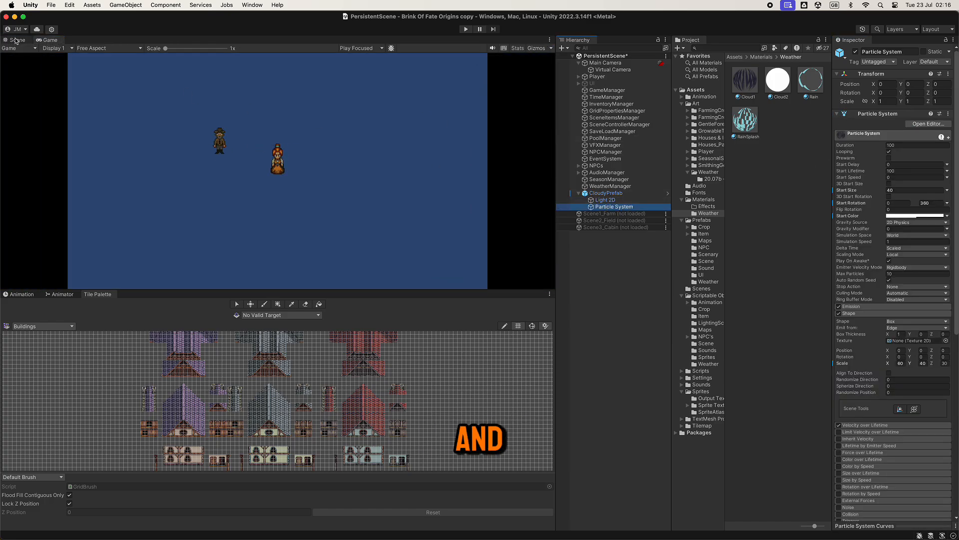
pyautogui.click(16, 40)
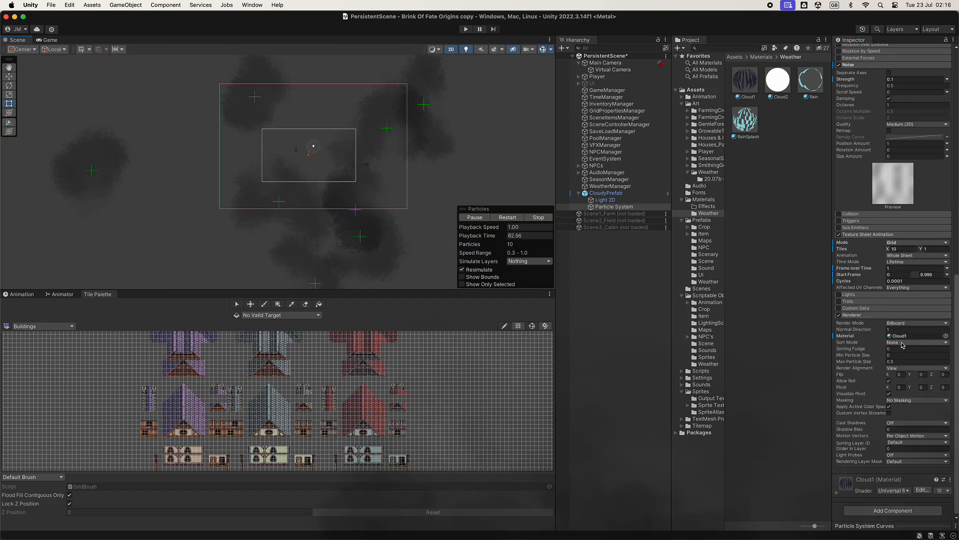
# - Adjust the cloud particle renderer's sort mode
pyautogui.click(465, 29)
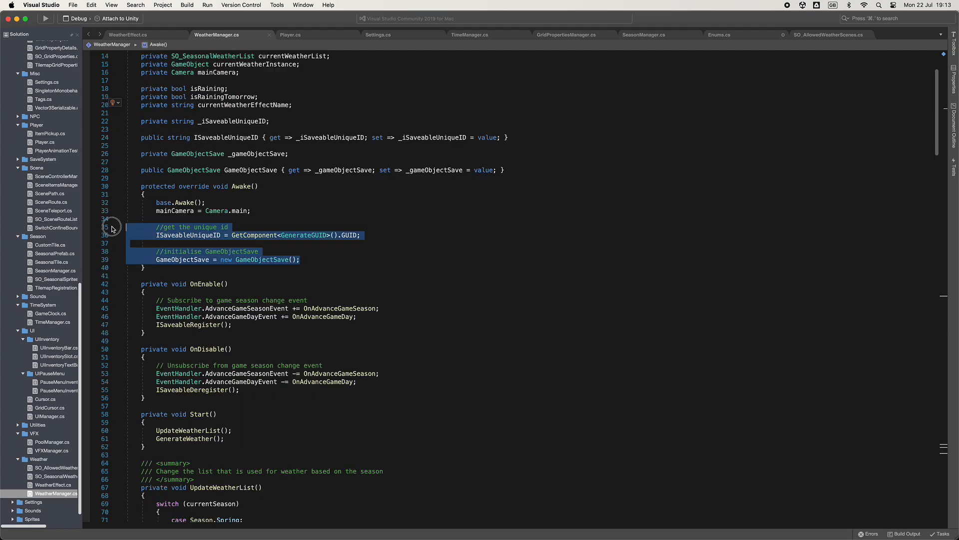
pyautogui.scroll(-3)
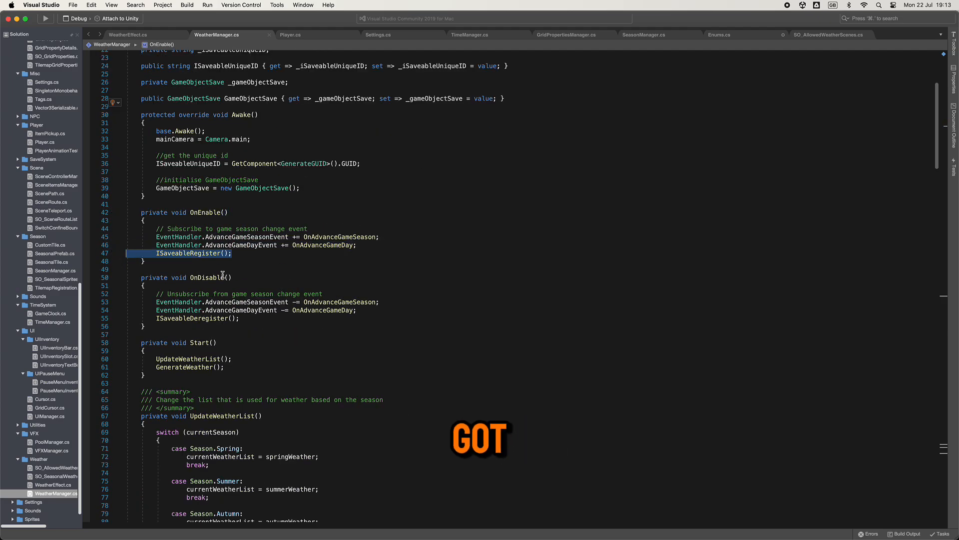
pyautogui.scroll(-3)
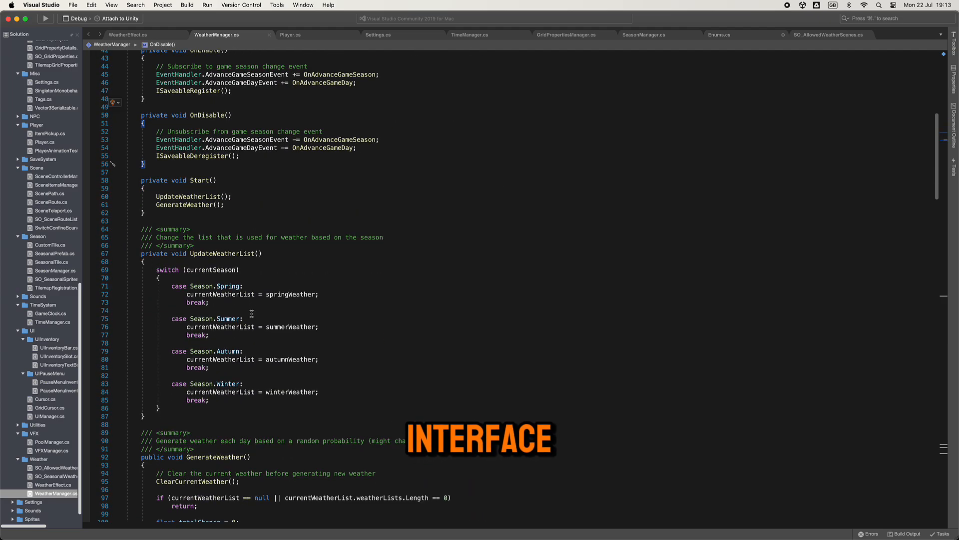
pyautogui.scroll(-3)
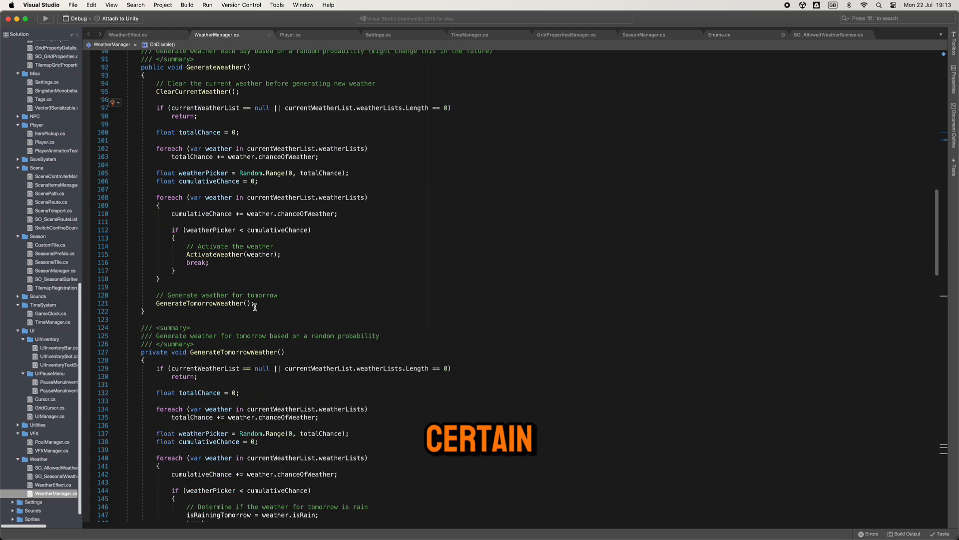
pyautogui.scroll(-3)
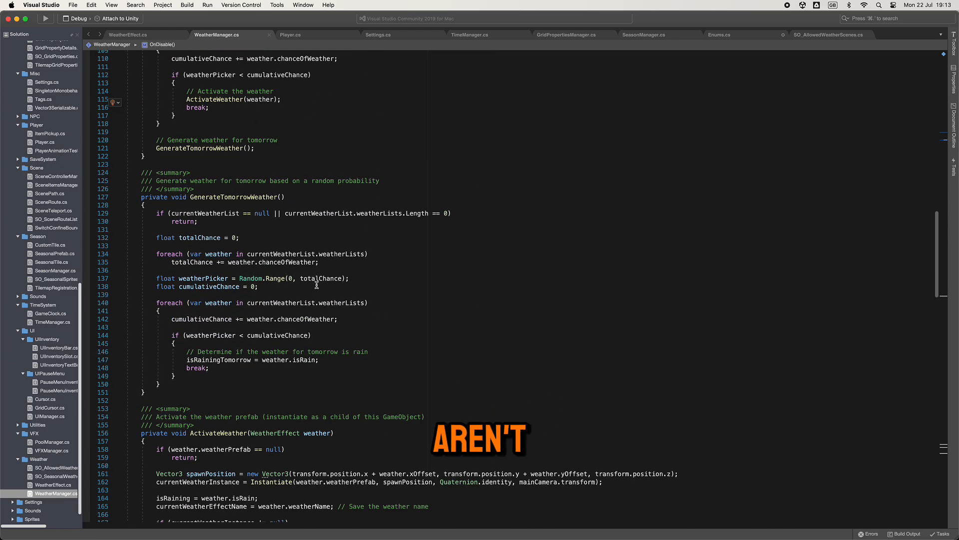
pyautogui.scroll(-3)
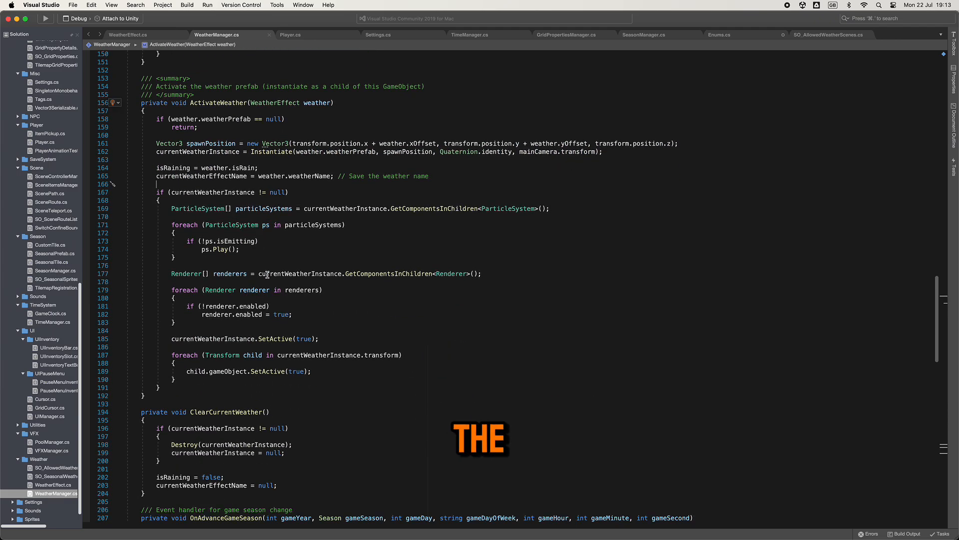
pyautogui.scroll(-3)
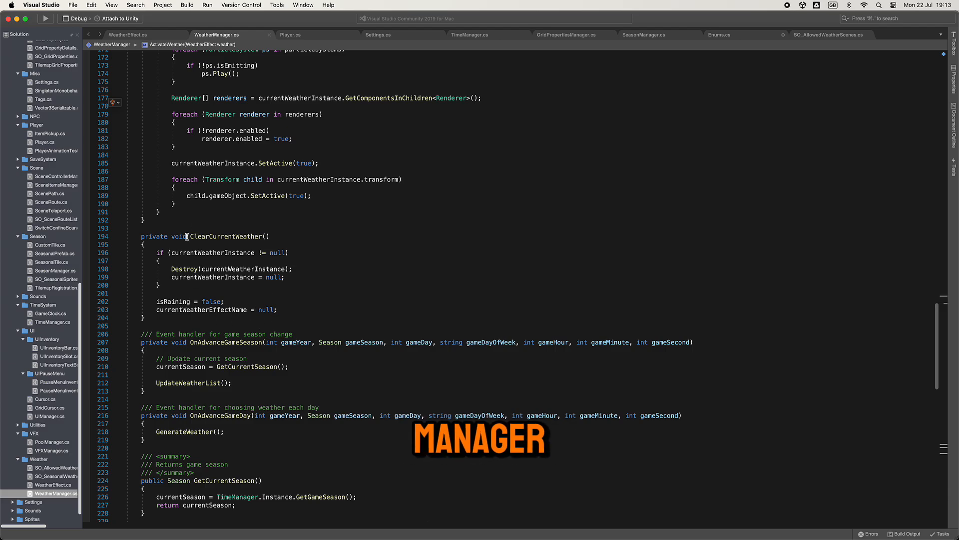
pyautogui.scroll(-3)
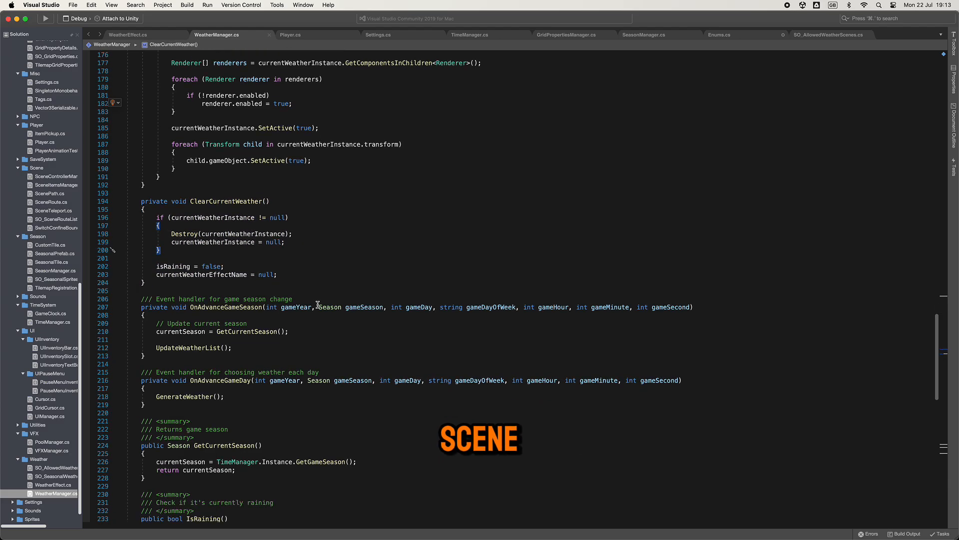
pyautogui.scroll(-3)
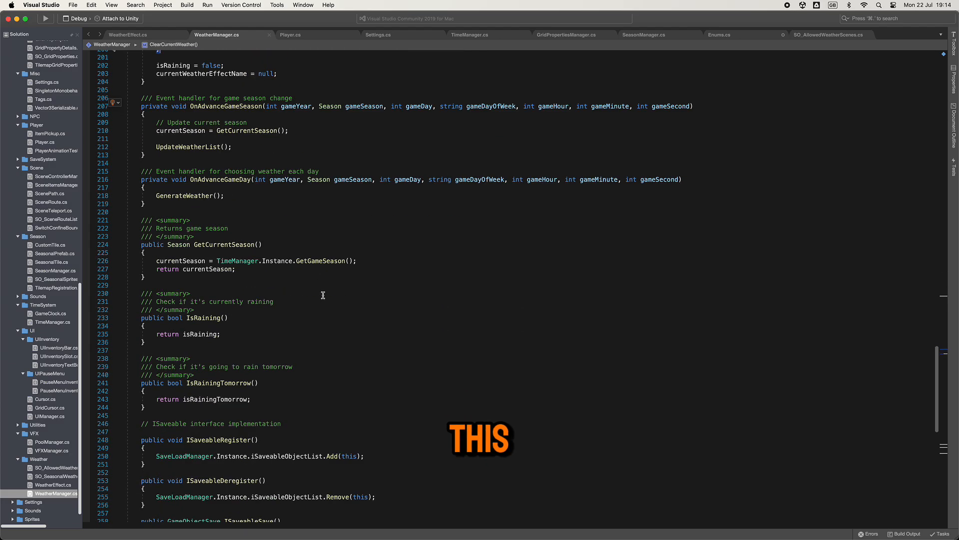
pyautogui.scroll(-3)
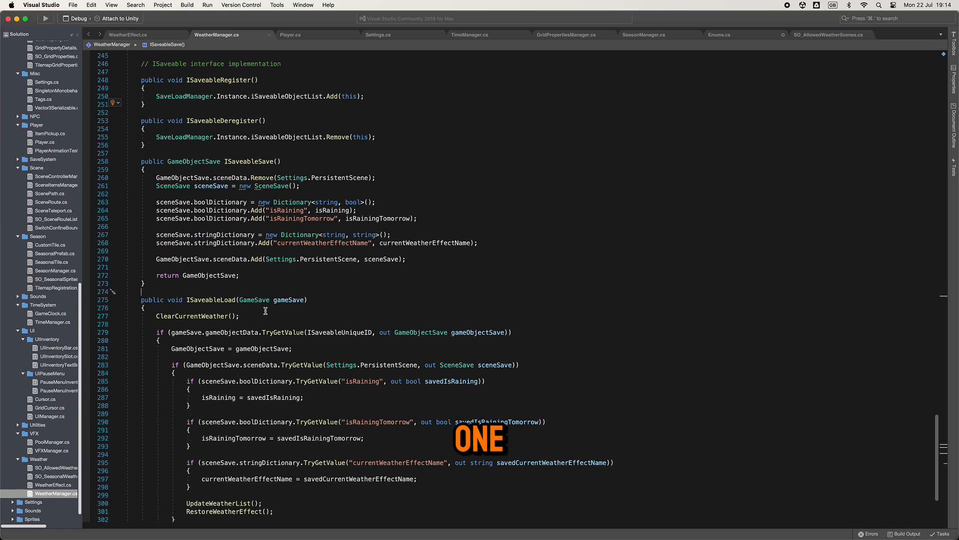
pyautogui.scroll(-3)
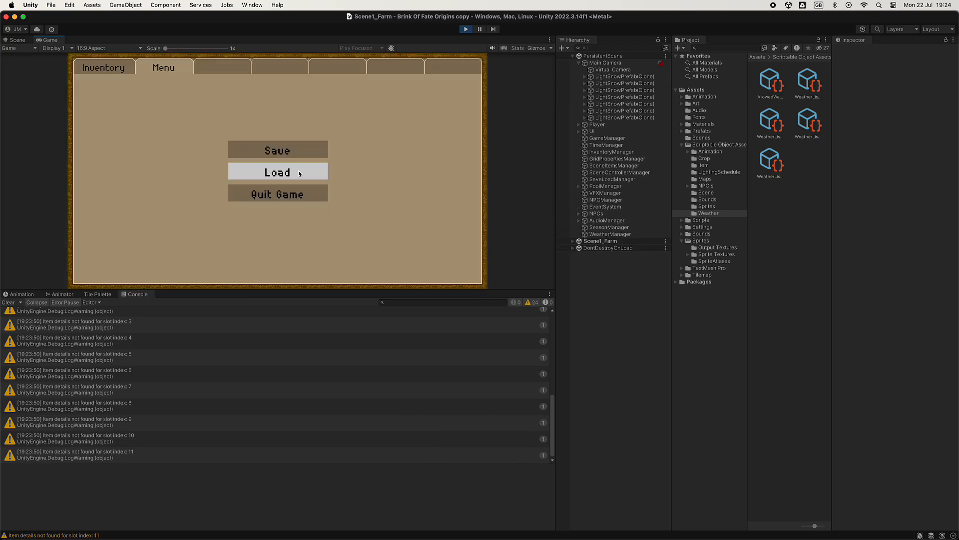
# - Load the saved game from the pause menu so the snowy winter farm appears, then return to the code
pyautogui.click(277, 172)
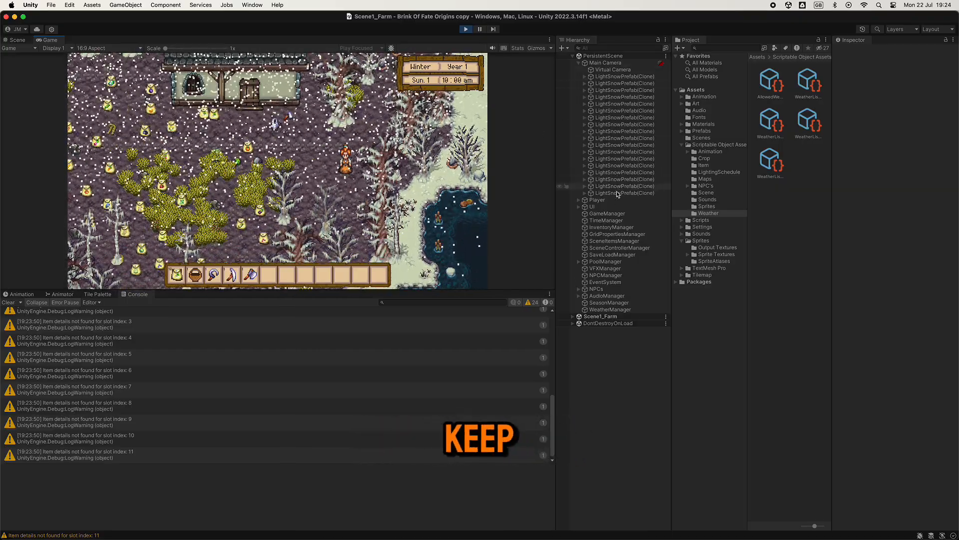
pyautogui.press('cmd+tab')
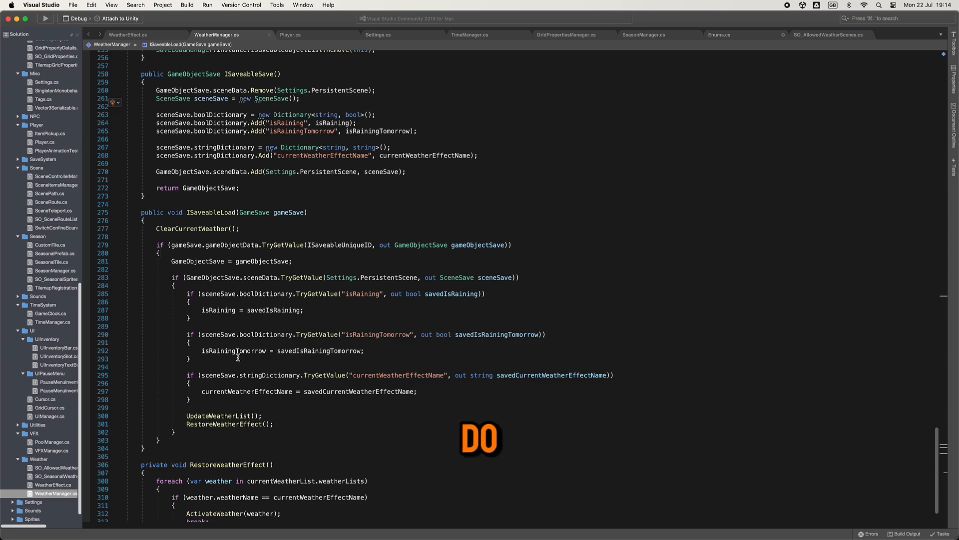
pyautogui.moveTo(305, 351)
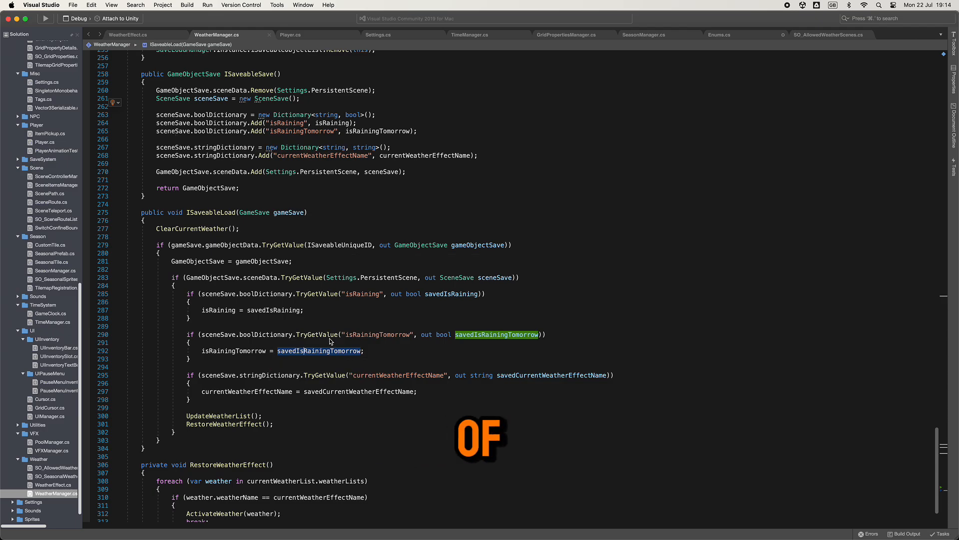
pyautogui.scroll(-3)
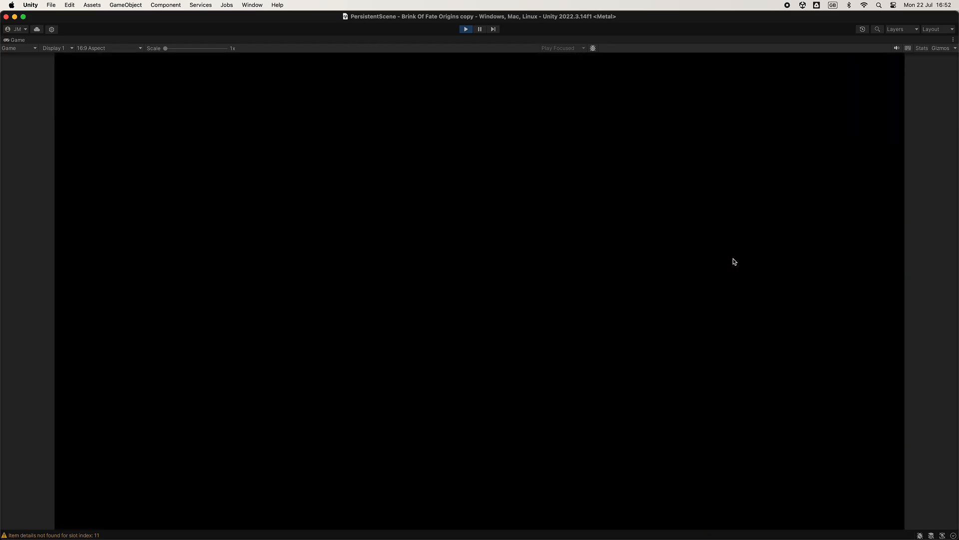
# - Focus the maximized running game view
pyautogui.click(465, 29)
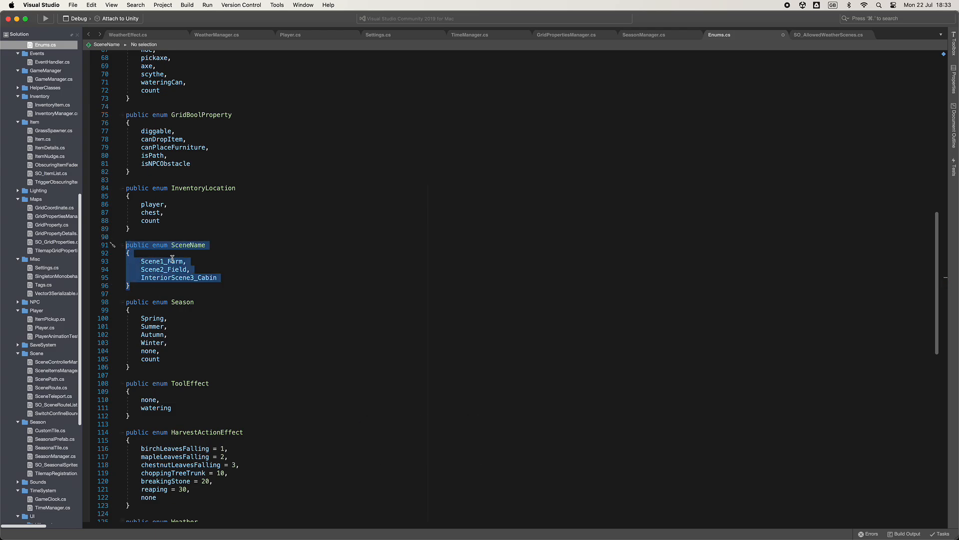
# - Select the SceneName enum block listing Scene1_Farm, Scene2_Field and InteriorScene3_Cabin
pyautogui.click(177, 277)
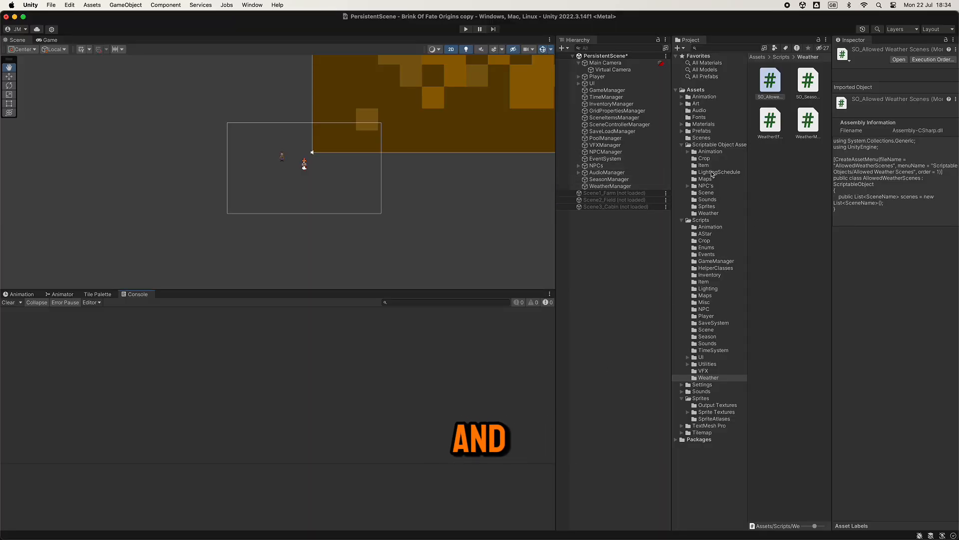
# - Create an Allowed Weather Scenes asset in the Weather scriptable objects folder and add two scene entries
pyautogui.click(716, 213)
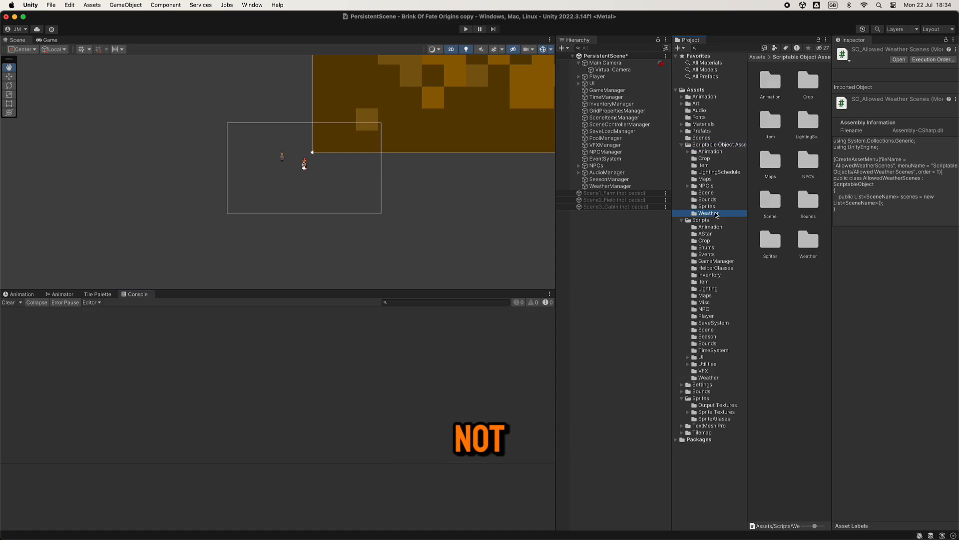
pyautogui.rightClick(709, 213)
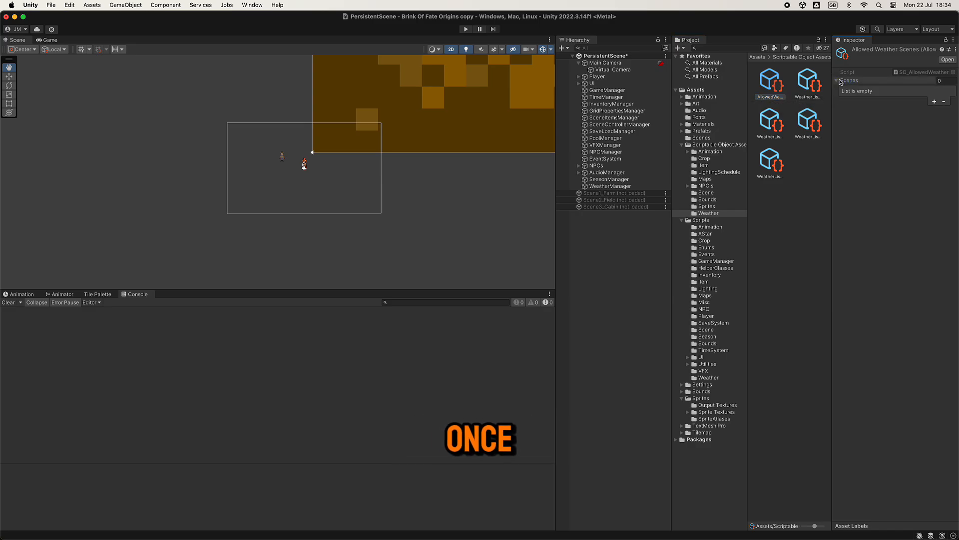
pyautogui.click(935, 111)
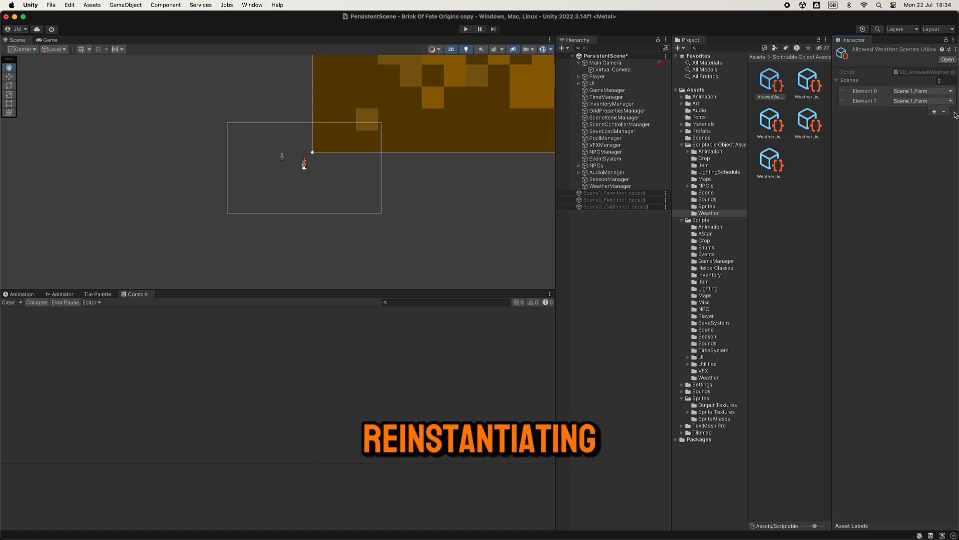
pyautogui.click(920, 100)
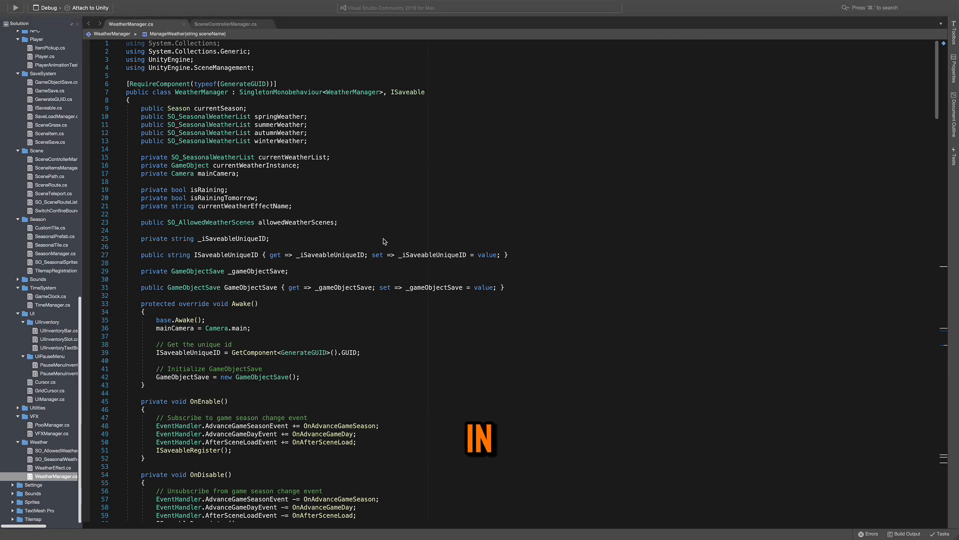
pyautogui.doubleClick(219, 222)
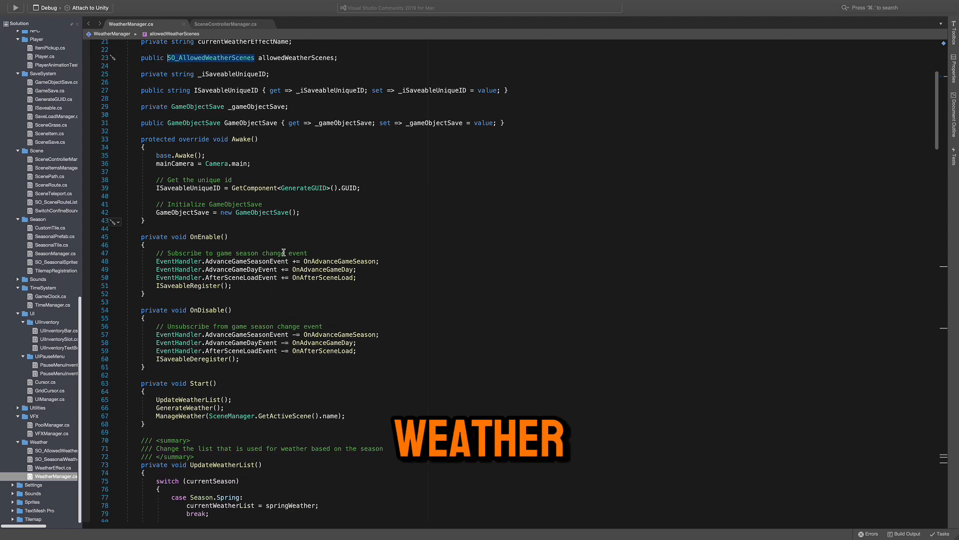
pyautogui.scroll(-3)
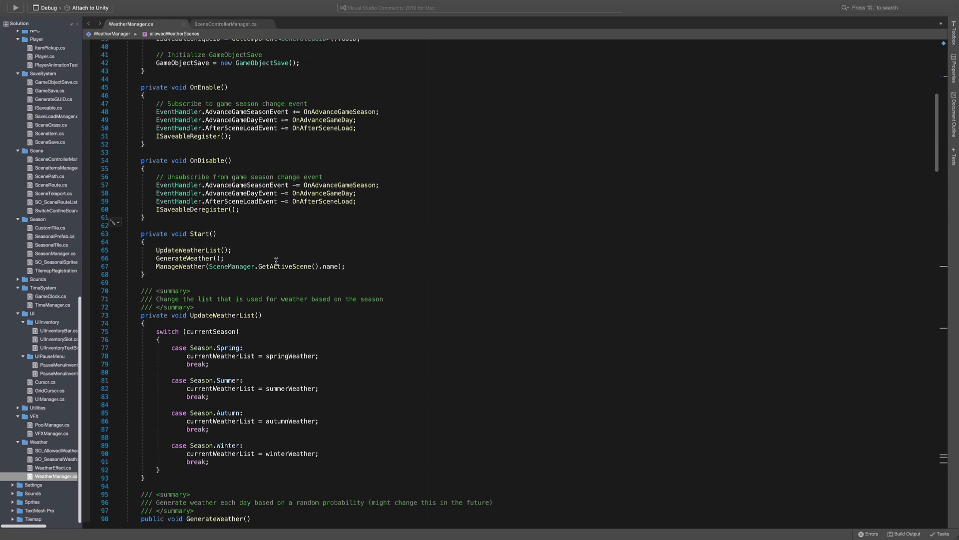
pyautogui.scroll(-3)
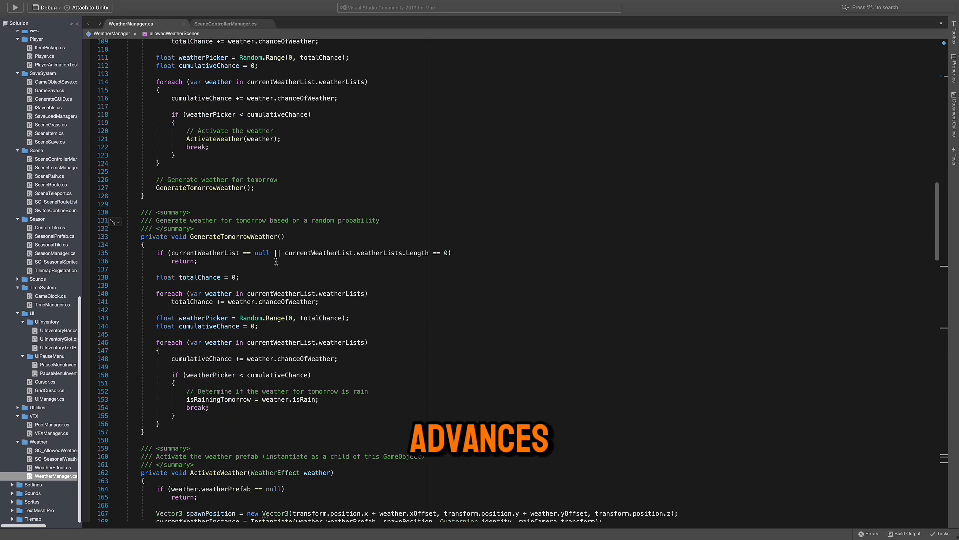
pyautogui.scroll(-3)
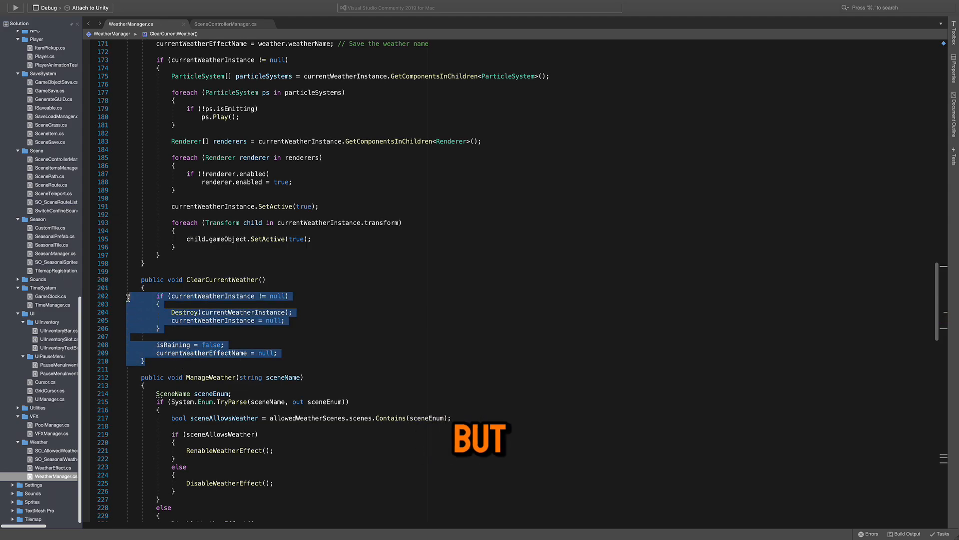
pyautogui.scroll(-3)
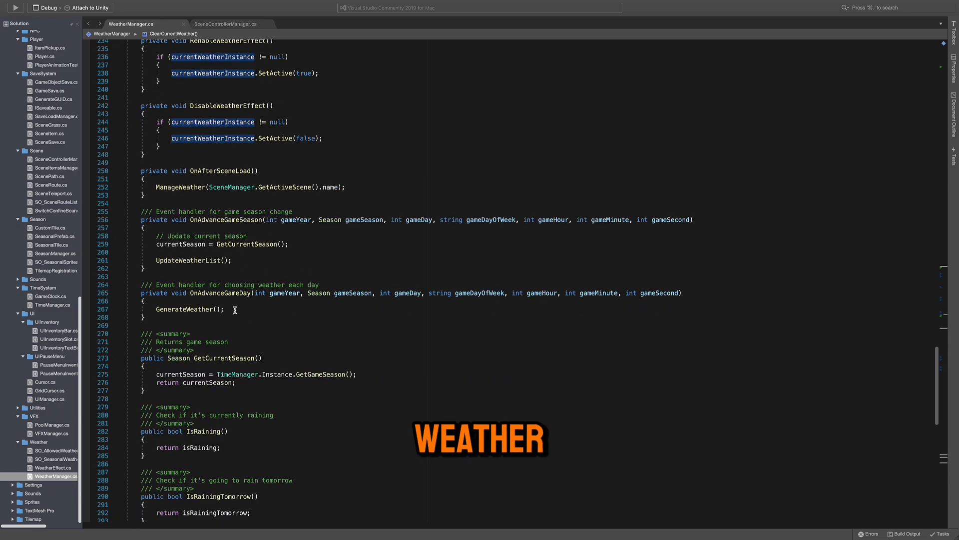
pyautogui.scroll(-3)
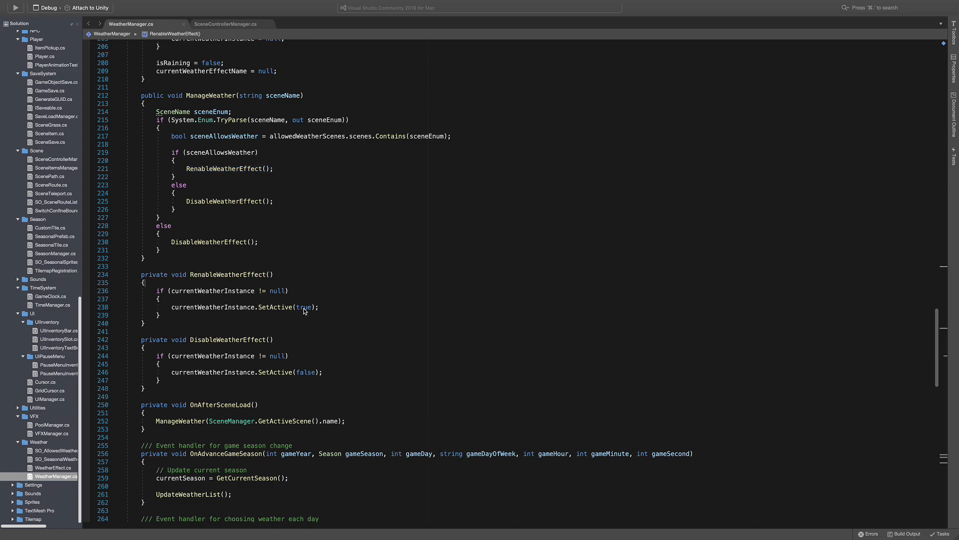
pyautogui.moveTo(304, 421)
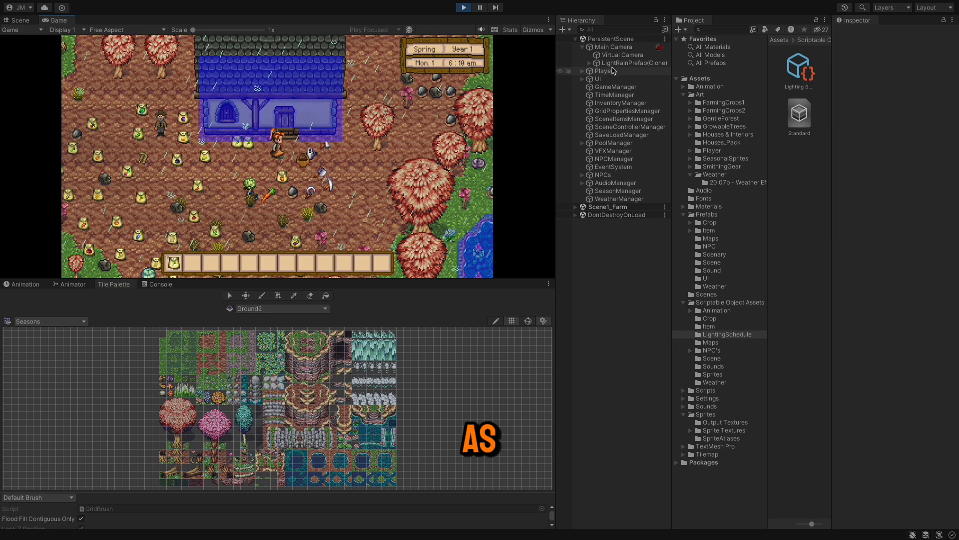
# - Inspect the spawned LightRainPrefab(Clone) and the AllowedWeatherScenes asset's scene list while playing
pyautogui.click(633, 62)
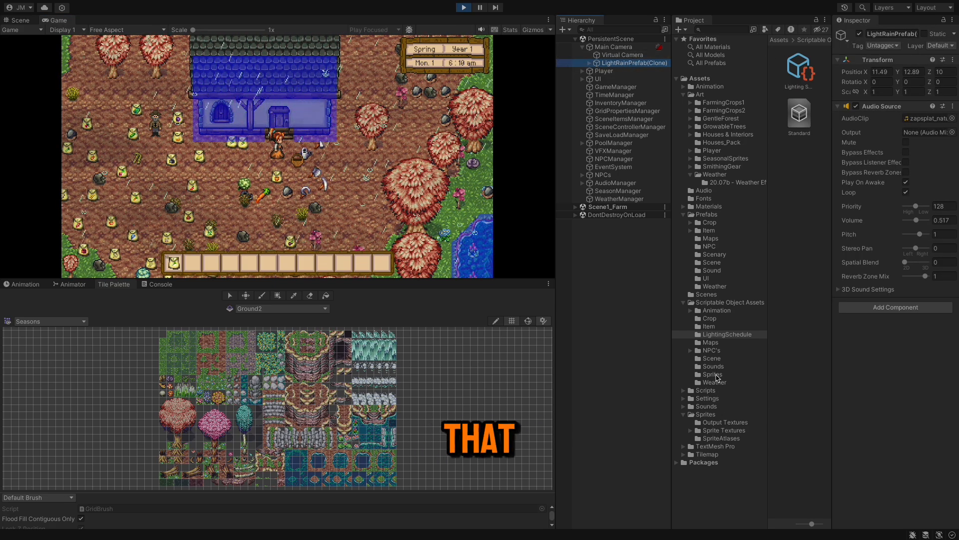
pyautogui.click(714, 382)
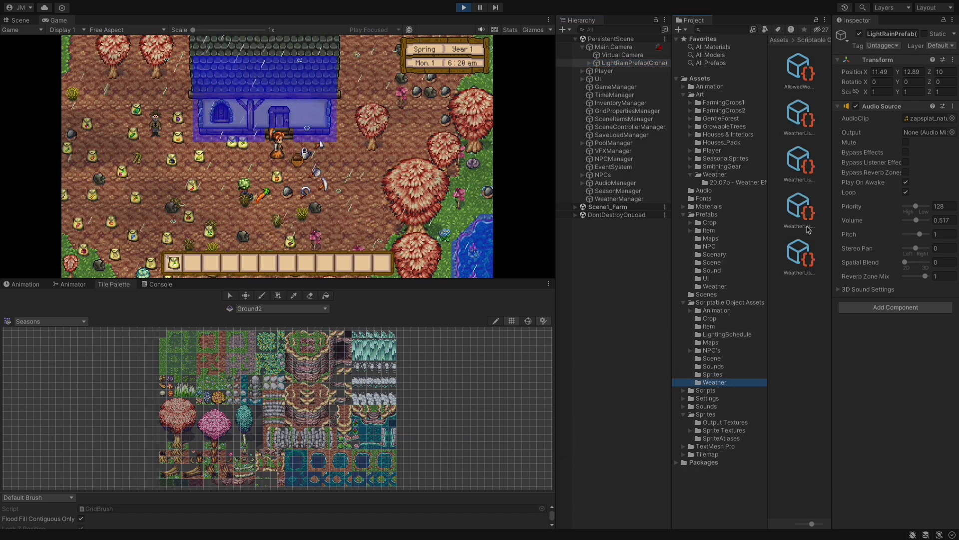
pyautogui.click(799, 66)
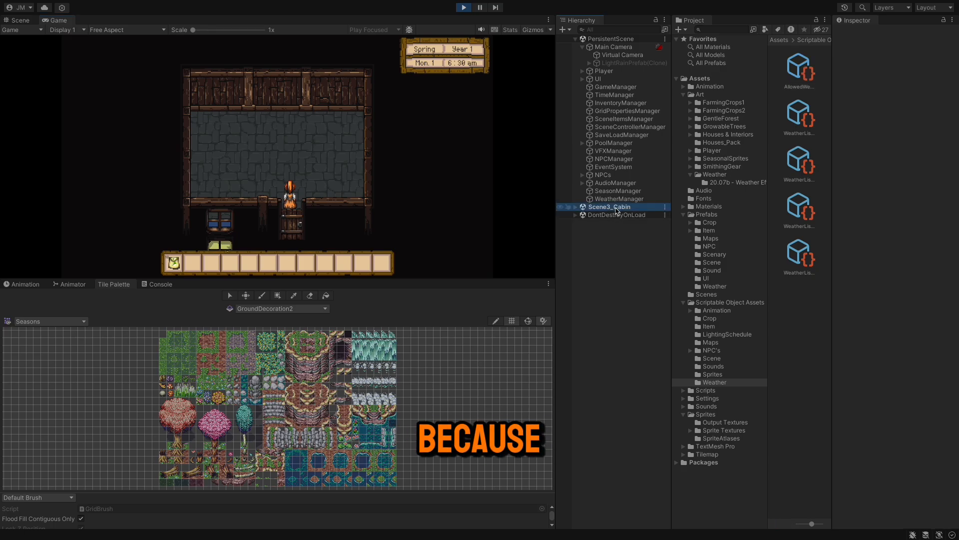
pyautogui.click(800, 67)
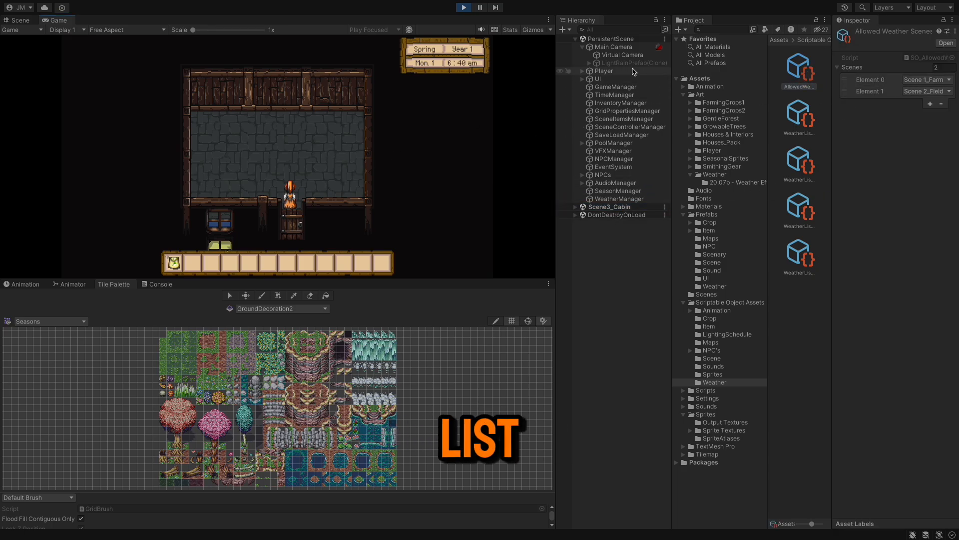
pyautogui.click(630, 62)
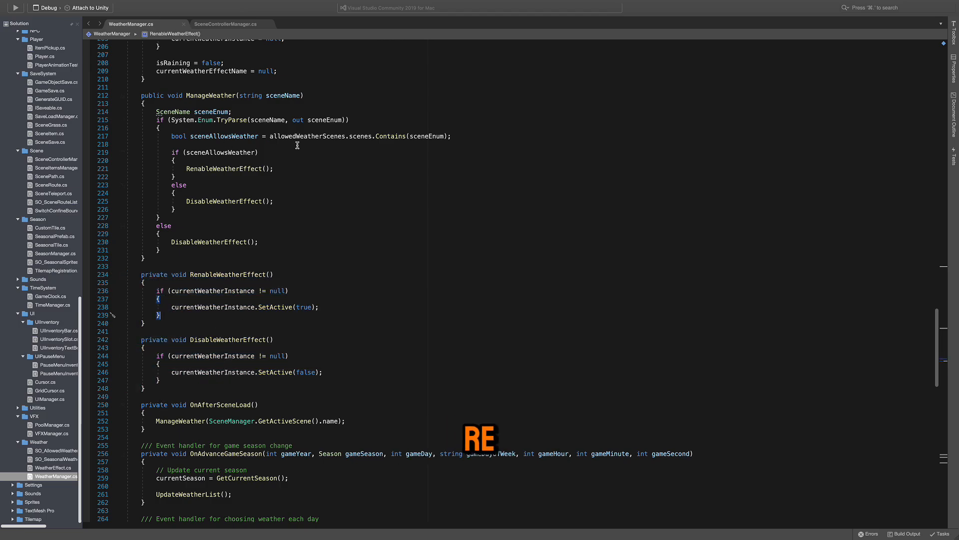
pyautogui.moveTo(158, 119); pyautogui.dragTo(158, 258)
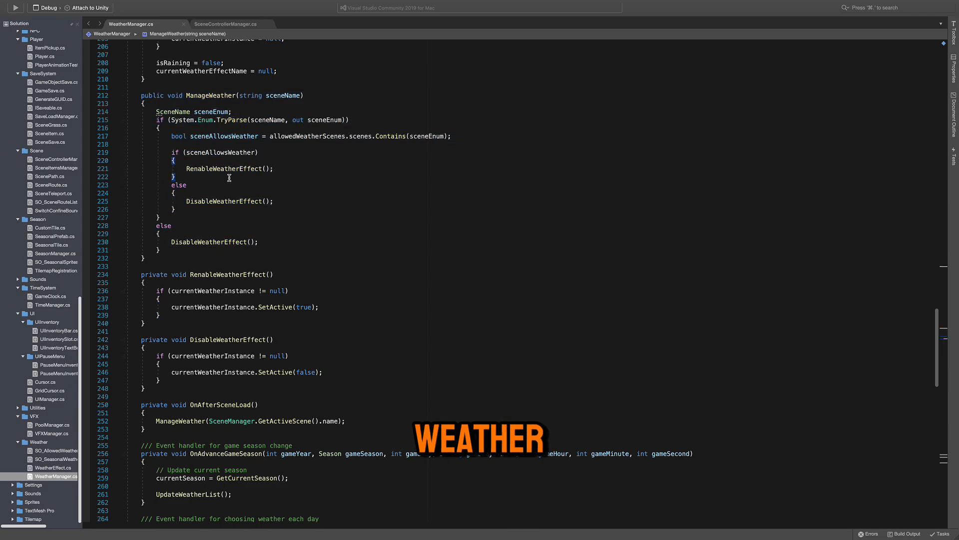
pyautogui.scroll(-3)
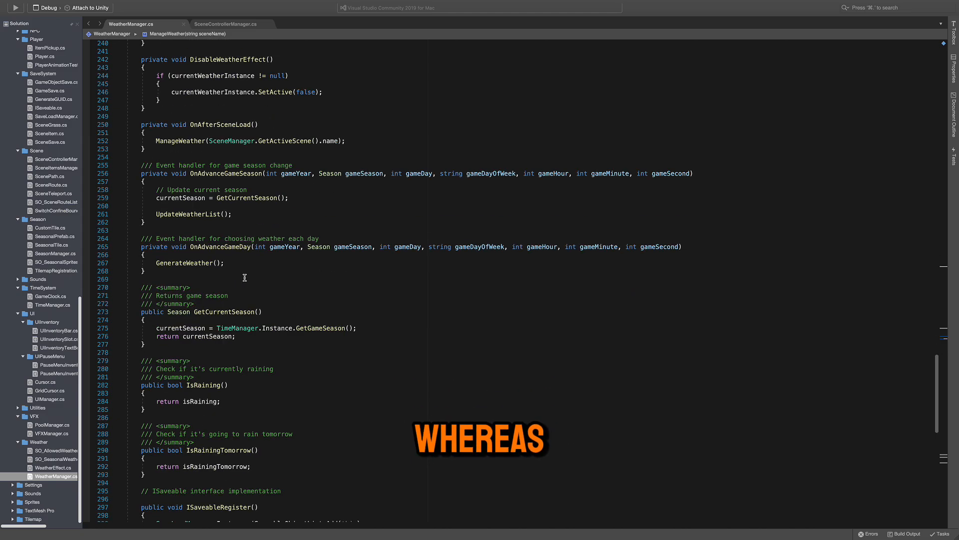
pyautogui.scroll(-3)
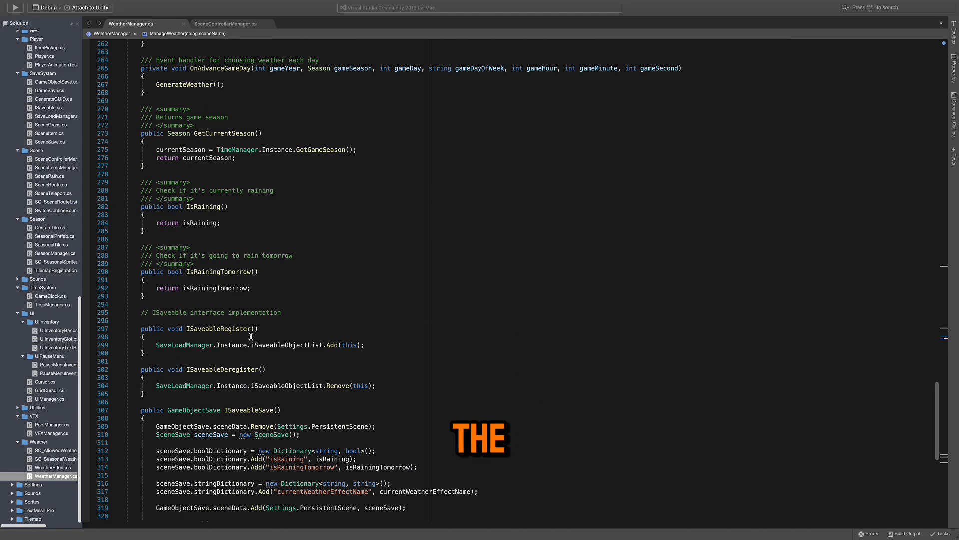
pyautogui.scroll(-3)
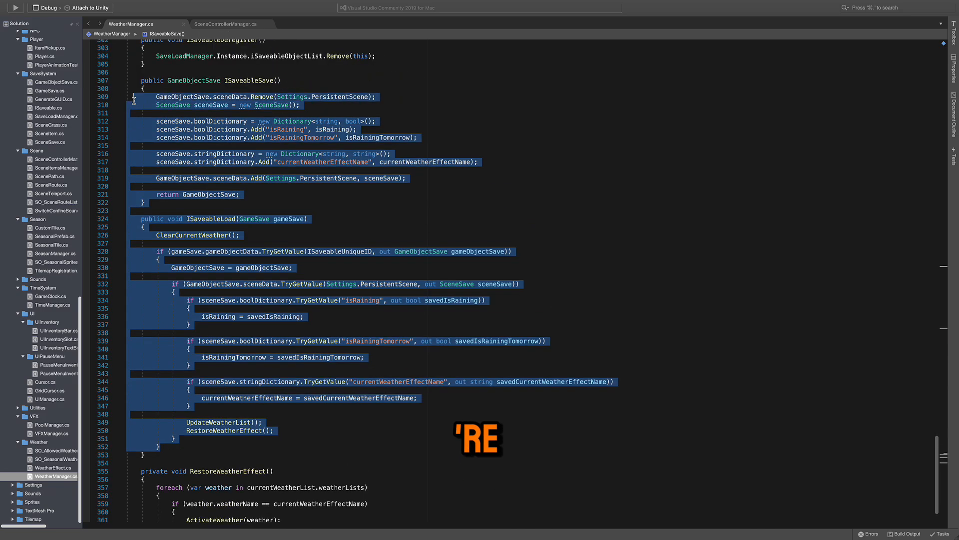
pyautogui.scroll(-3)
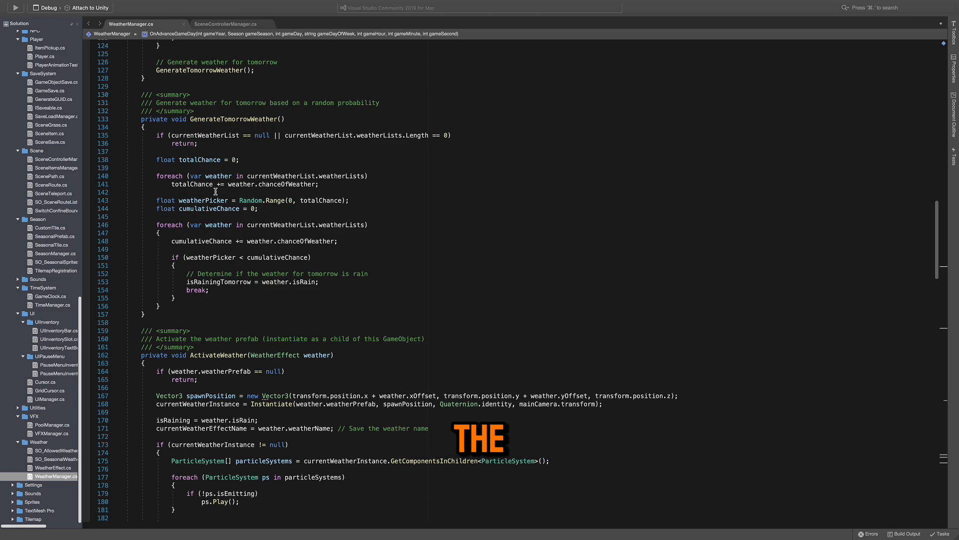
pyautogui.scroll(3)
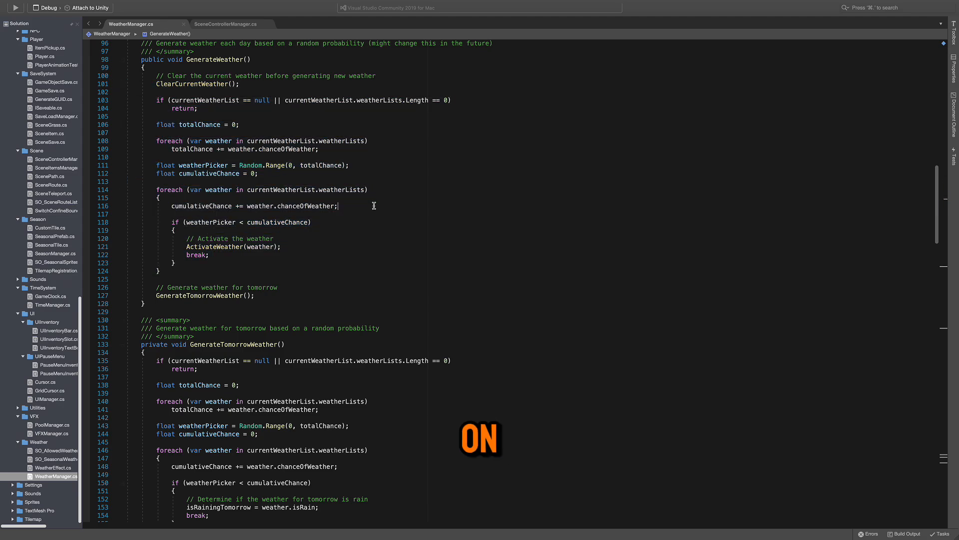
pyautogui.scroll(-3)
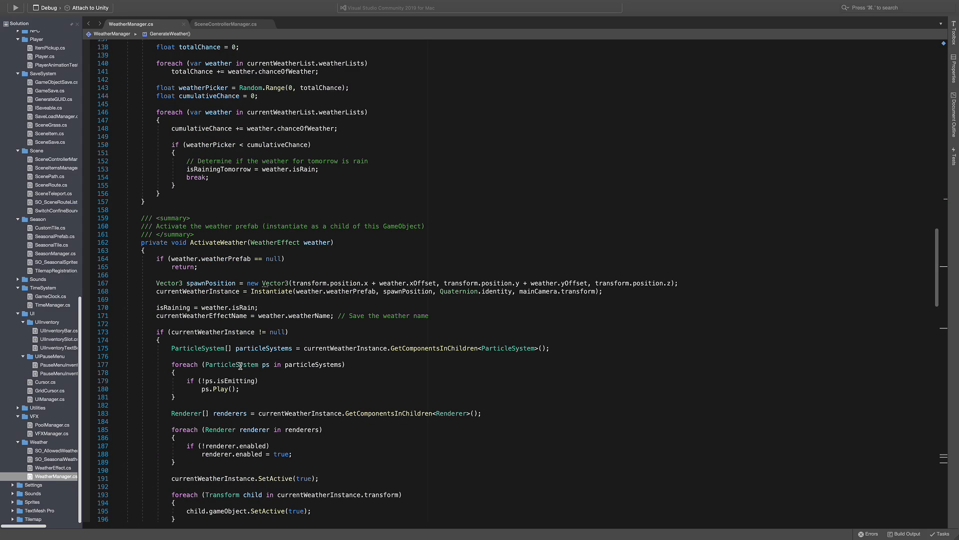
pyautogui.scroll(-3)
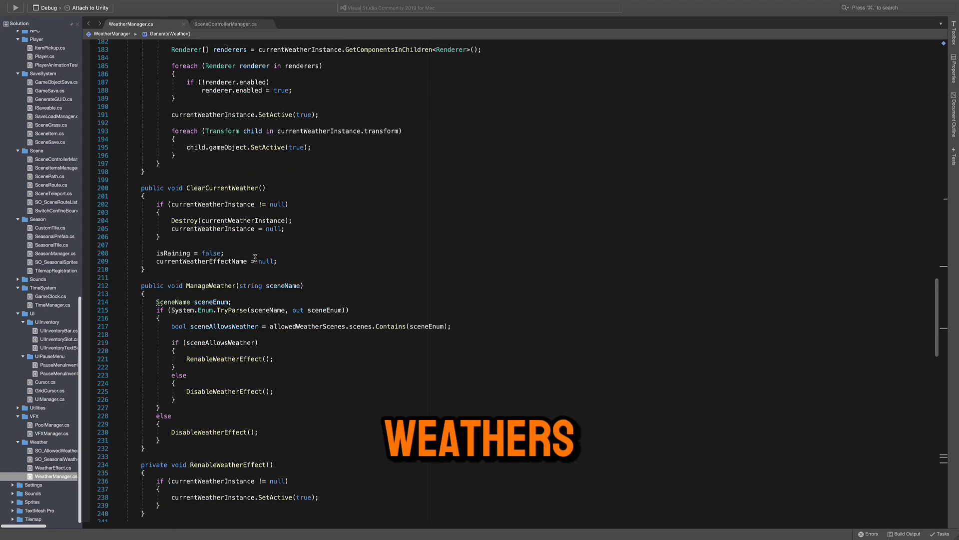